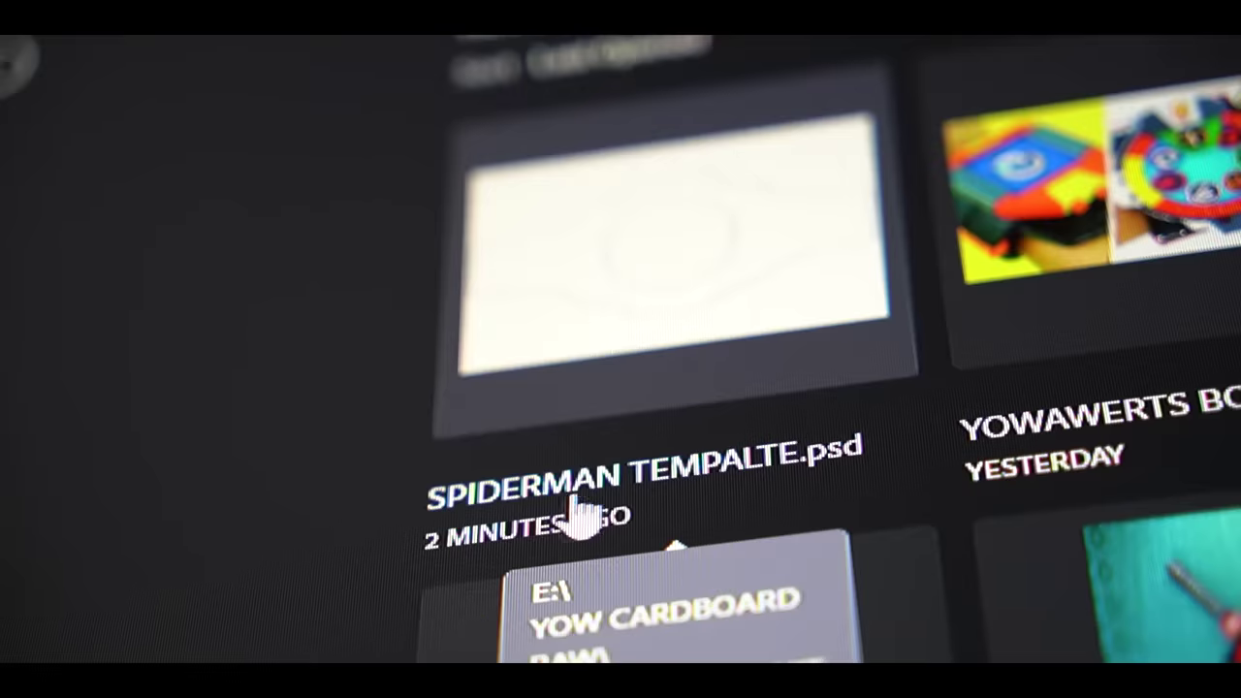
Step: Open SPIDERMAN TEMPALTE.psd from the Recent files list on the Home screen
double_click(674, 242)
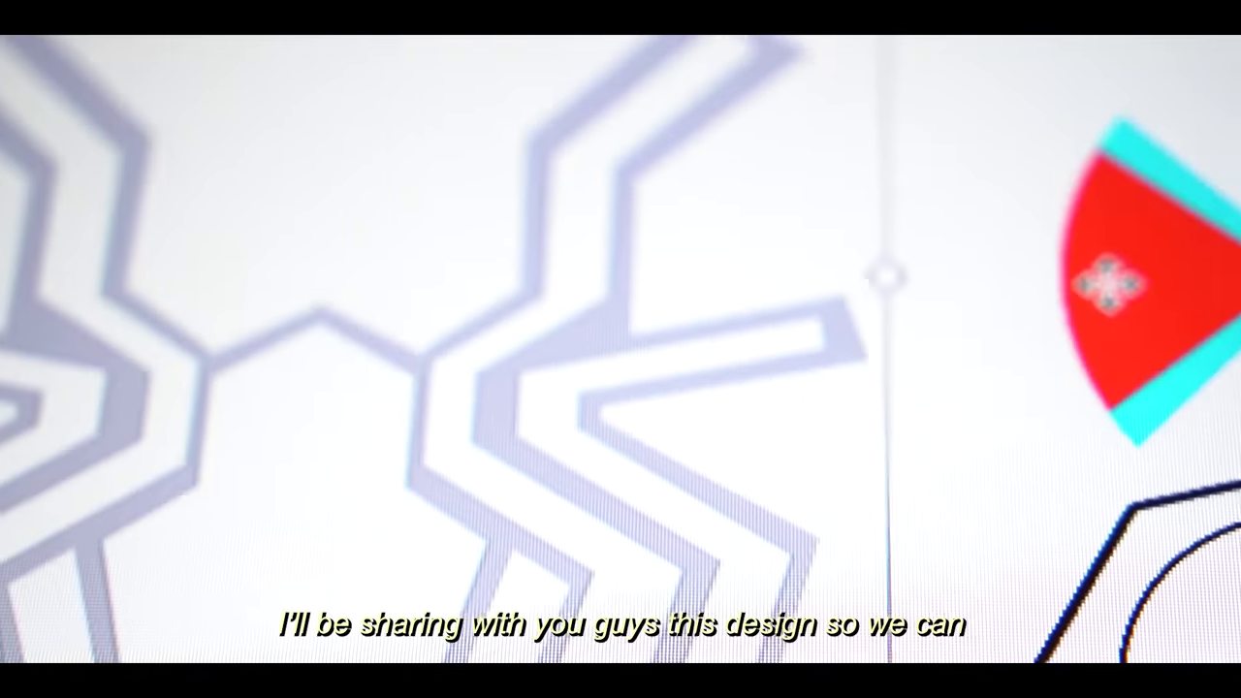